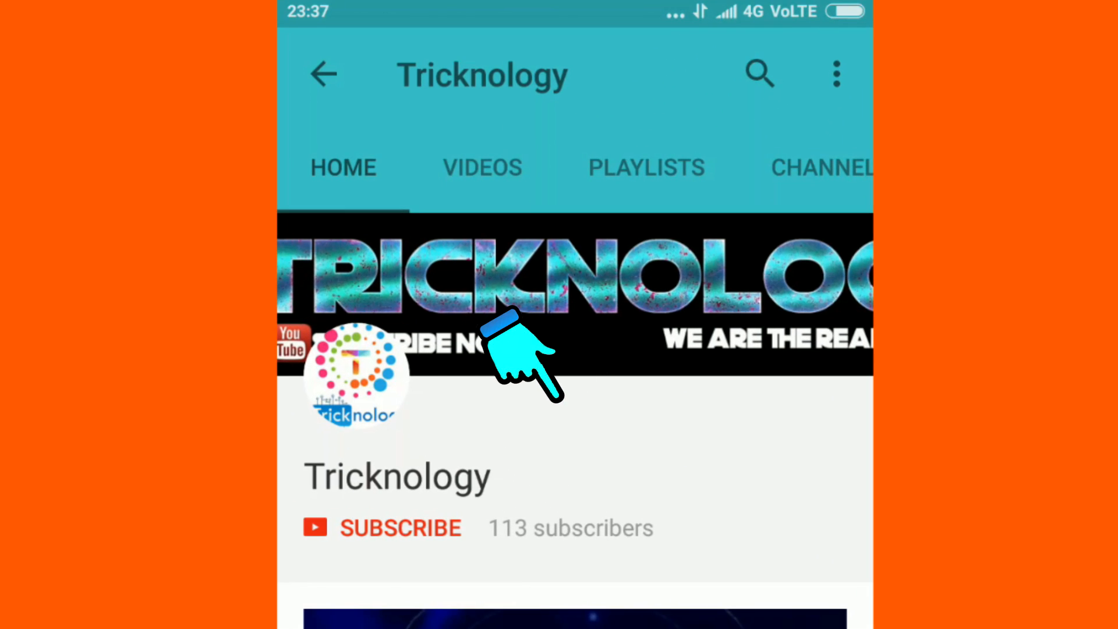
# Show the Caesium Downloads table on saerasoft.com and highlight the Portable 1.7.0 entry.
pyautogui.click(382, 527)
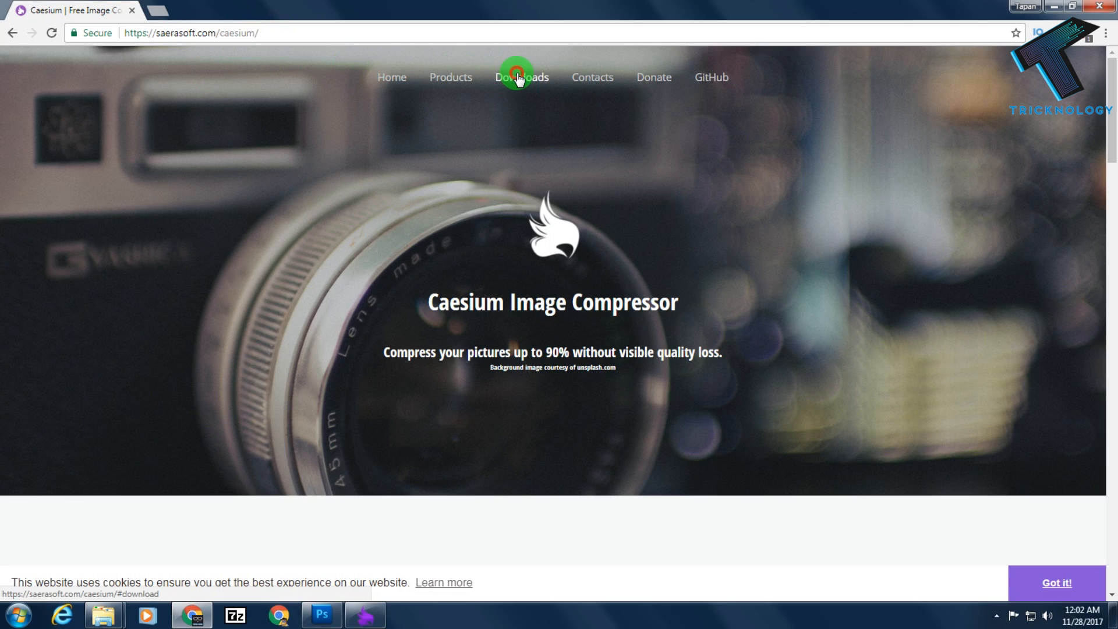
pyautogui.click(521, 77)
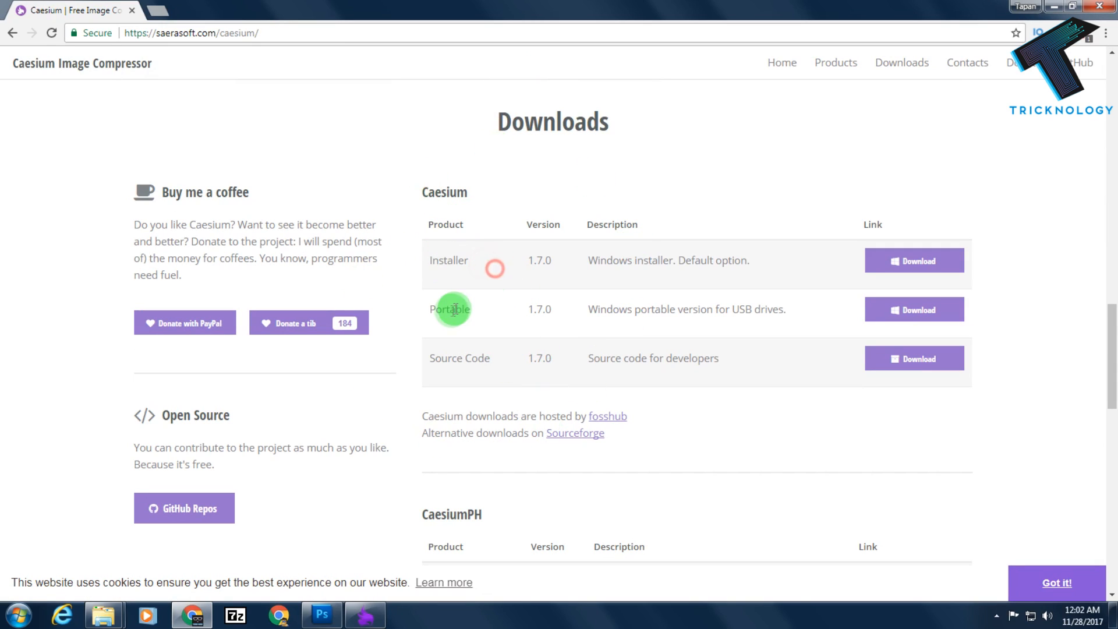
pyautogui.doubleClick(458, 357)
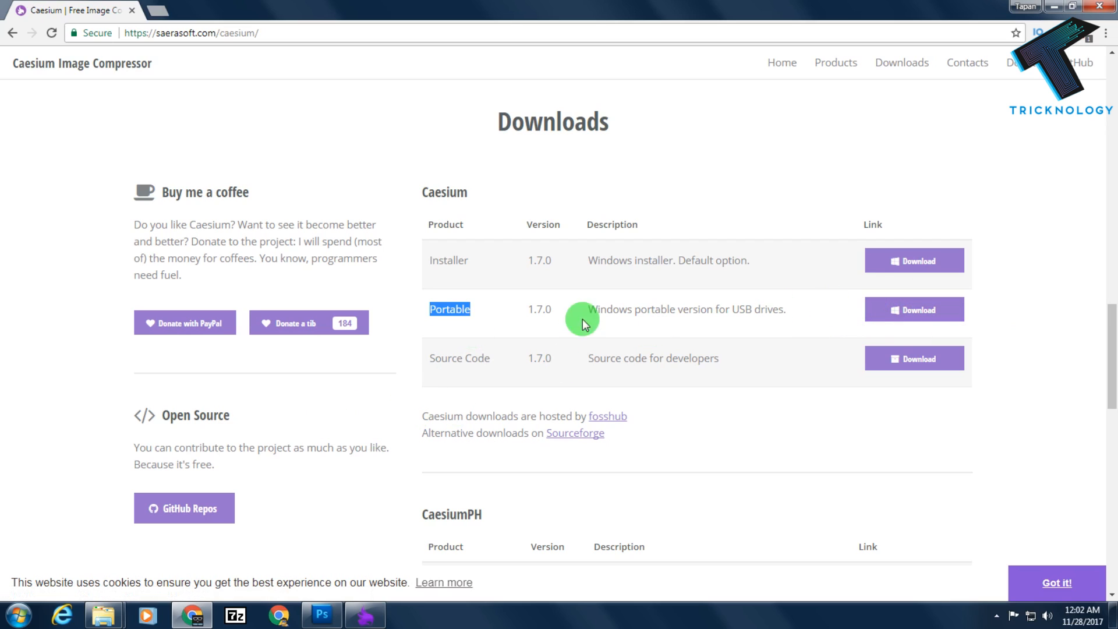
pyautogui.moveTo(560, 309)
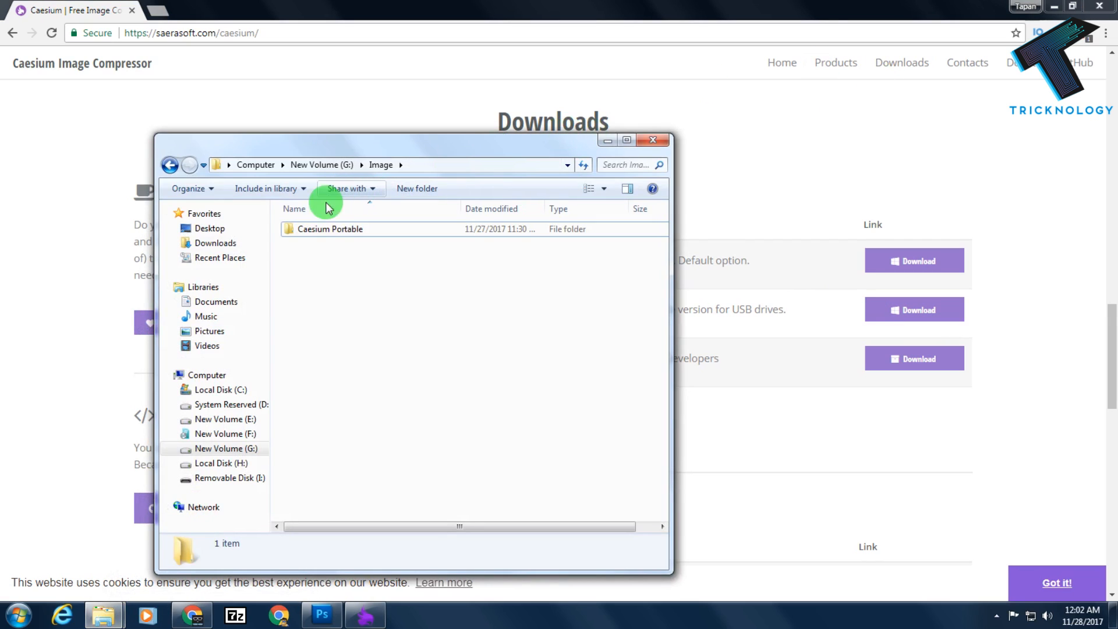
# Launch Caesium.exe from inside the Caesium Portable folder.
pyautogui.doubleClick(330, 230)
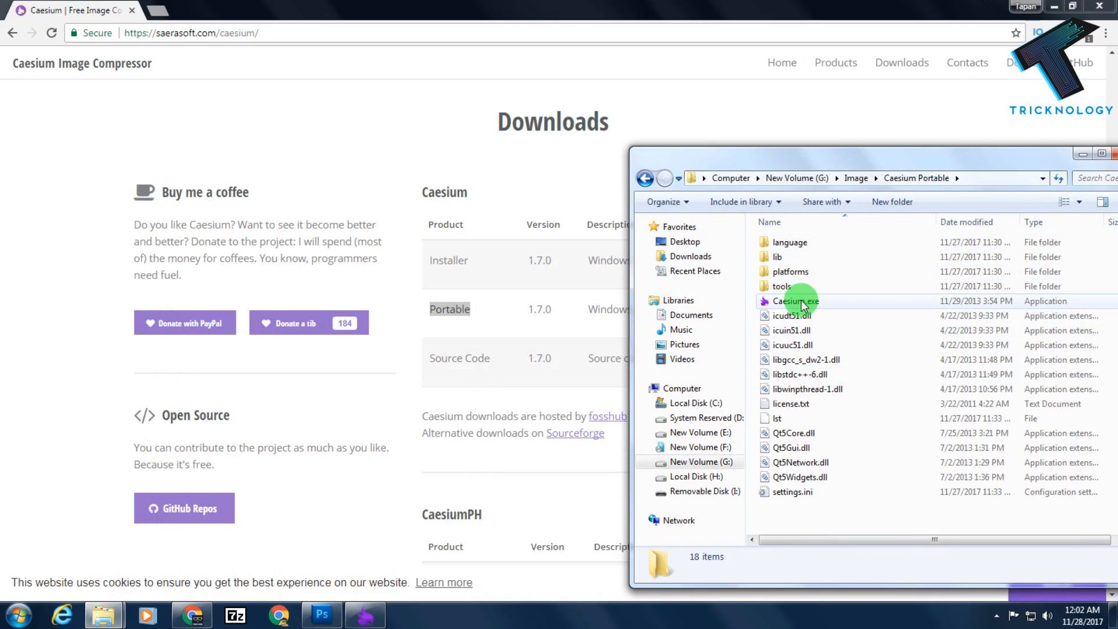
pyautogui.click(793, 300)
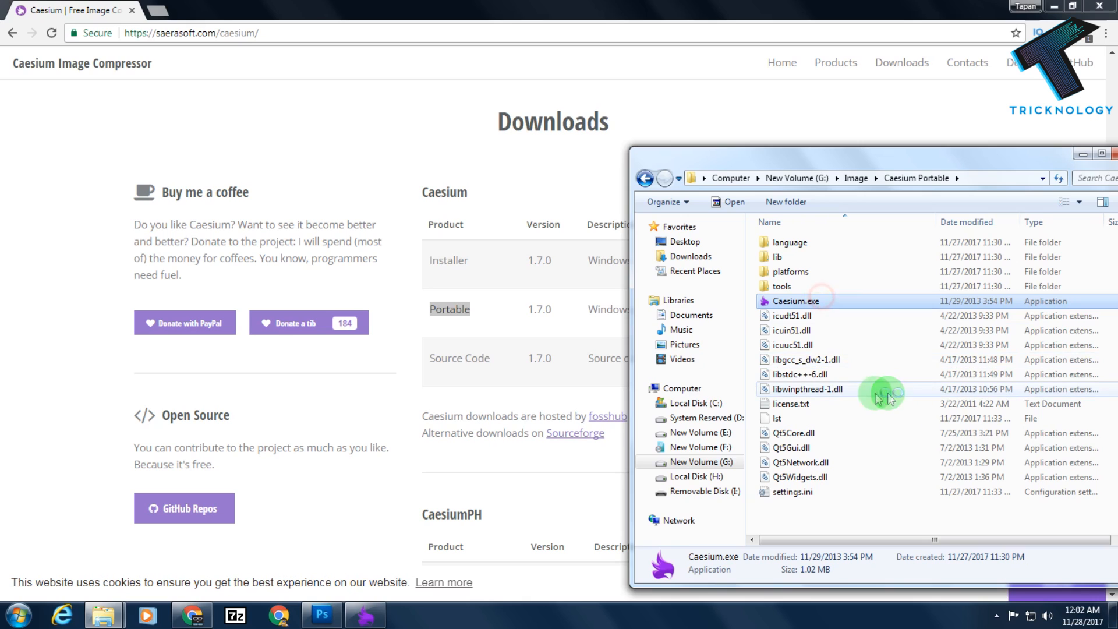
pyautogui.doubleClick(793, 300)
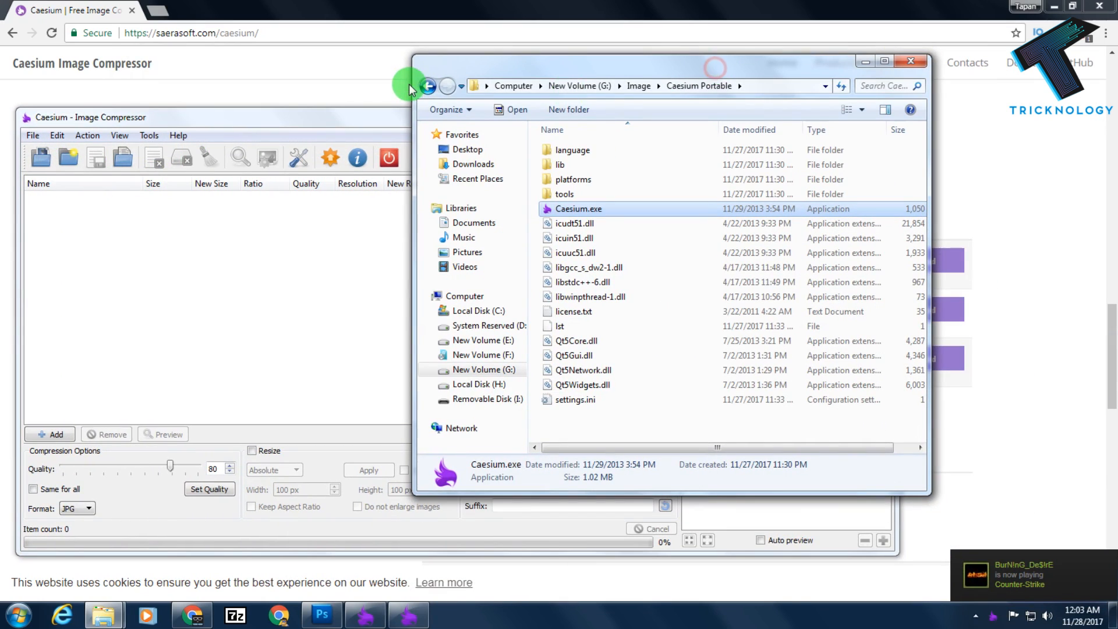
# Return to New Volume (G:) and view the Sunset_at_Tiergarten_UHD photo's properties.
pyautogui.click(427, 85)
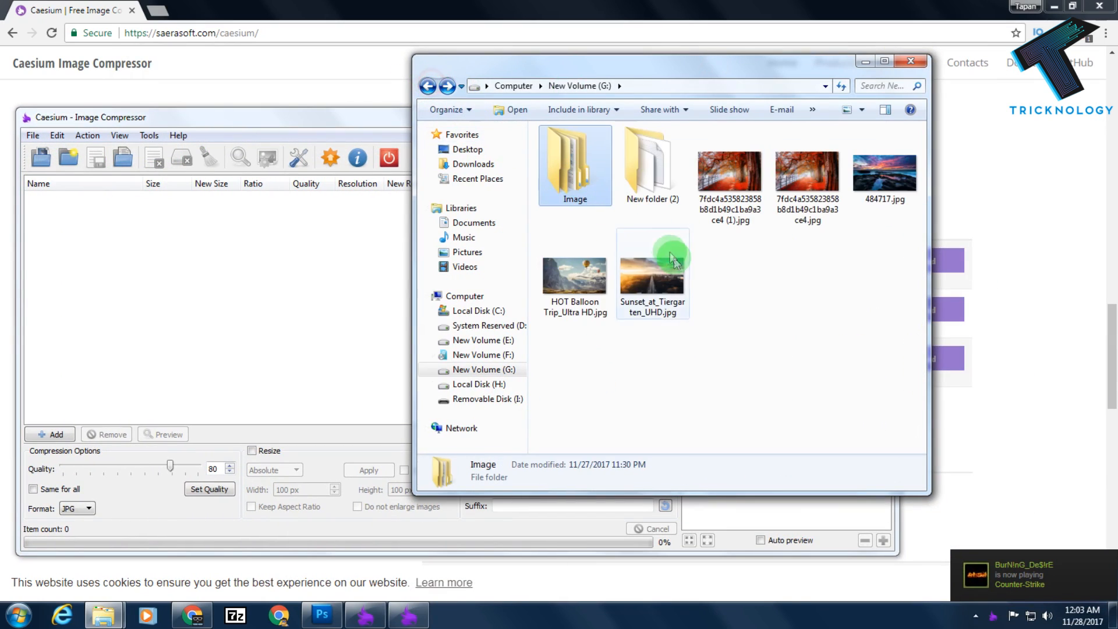
pyautogui.rightClick(651, 275)
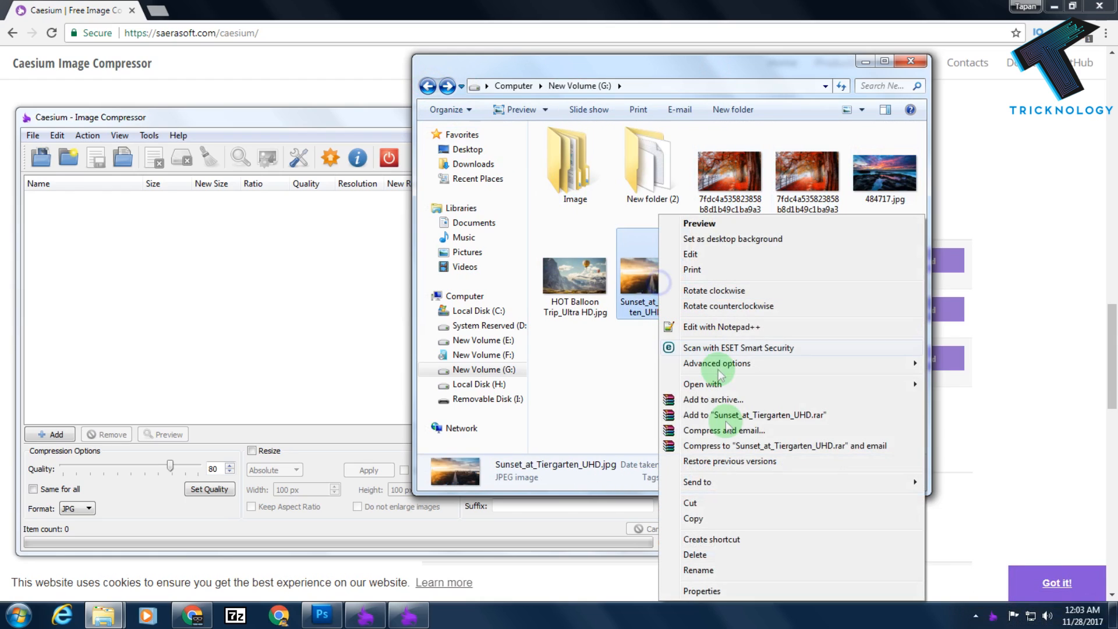
pyautogui.click(701, 591)
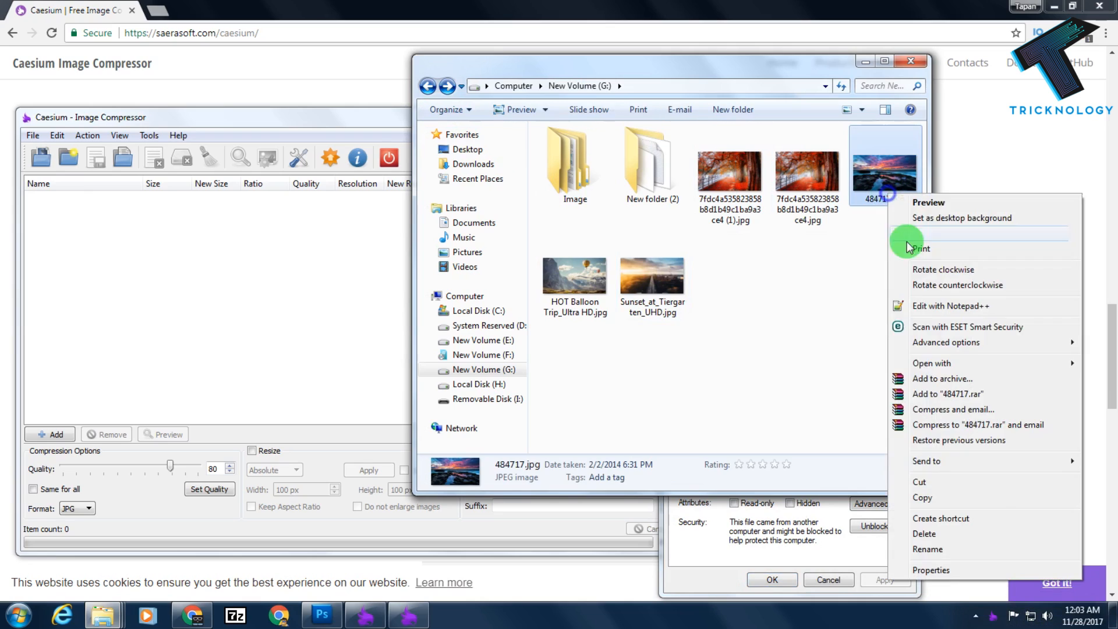
pyautogui.click(932, 570)
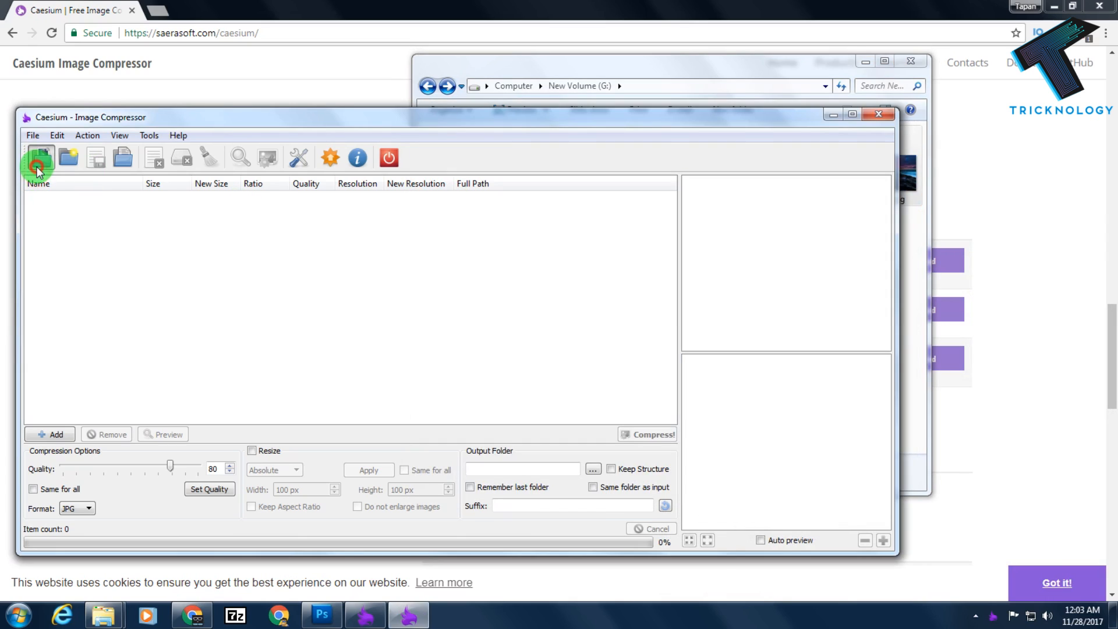
# Add the five JPG photos from New Volume (G:) to Caesium's compression list.
pyautogui.click(40, 157)
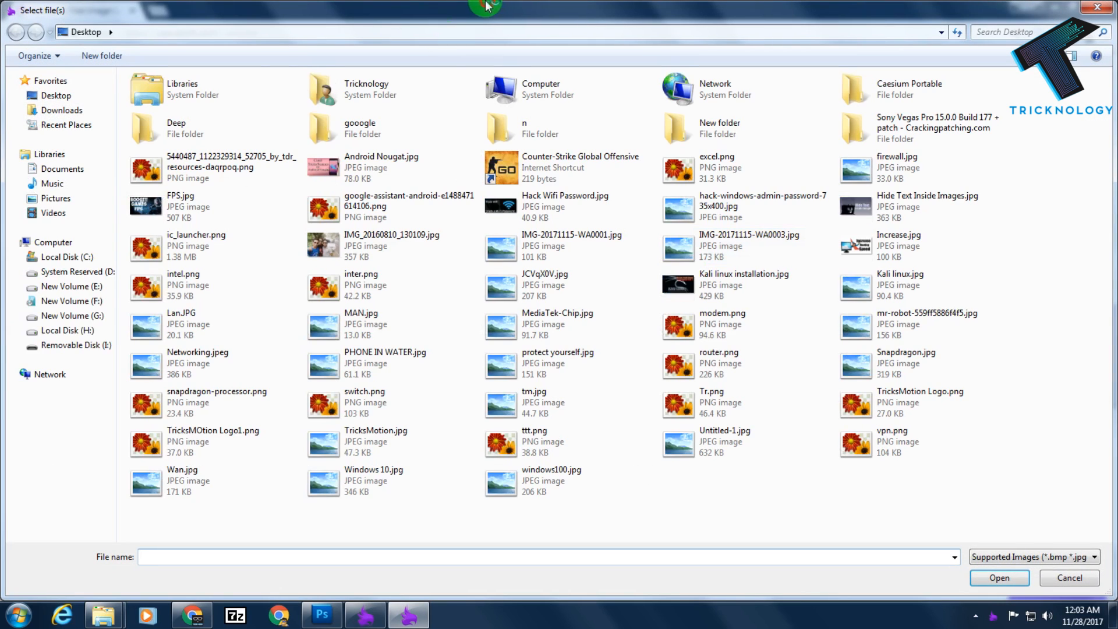
pyautogui.click(71, 316)
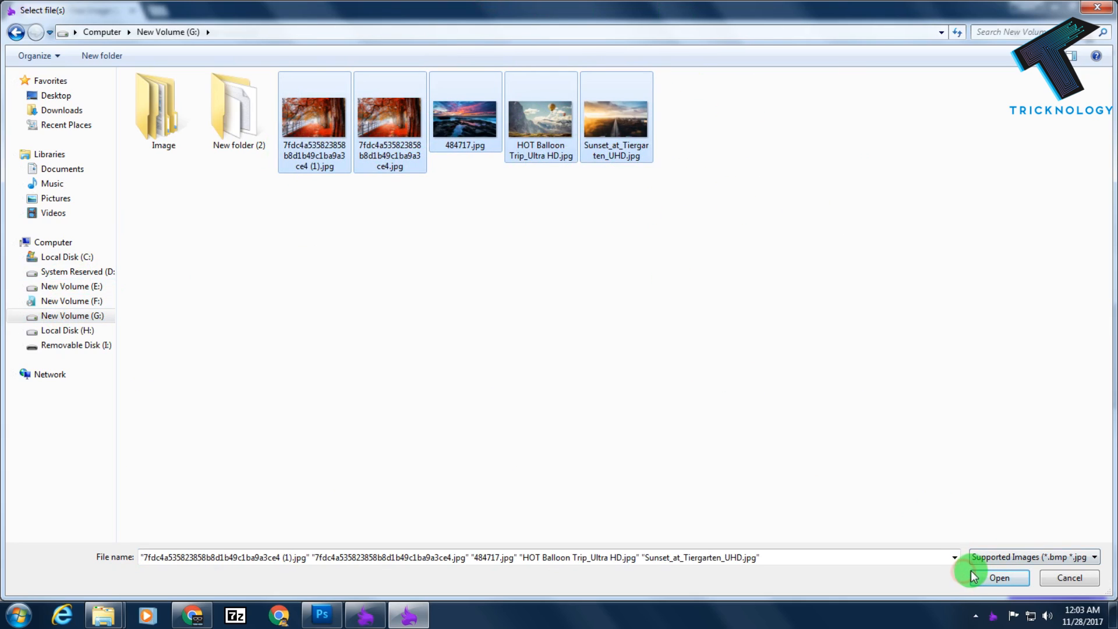
pyautogui.click(999, 578)
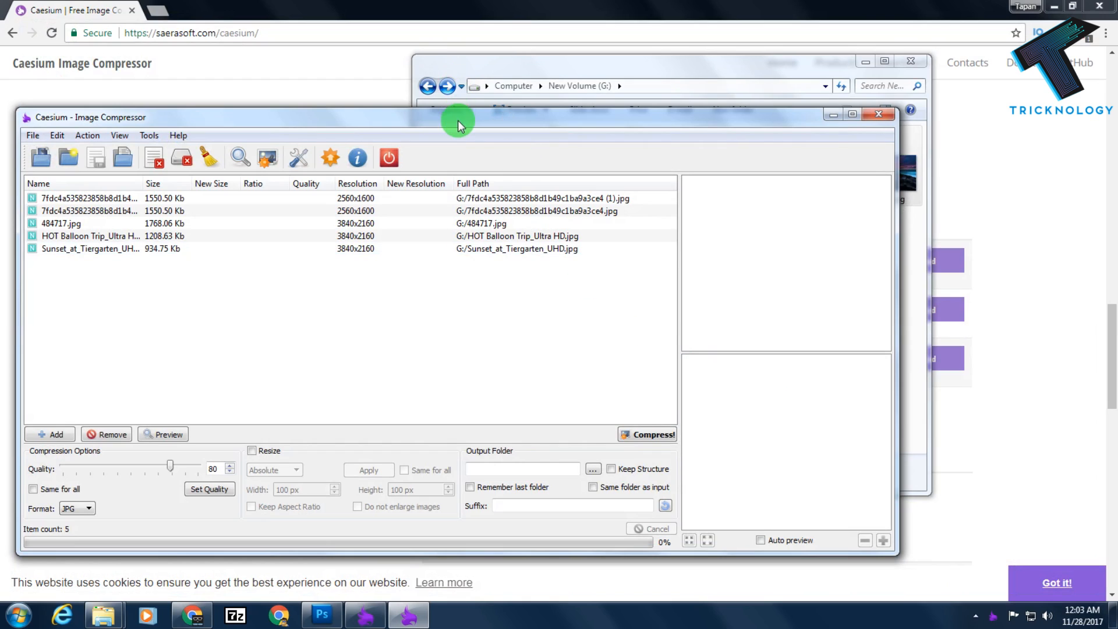
pyautogui.moveTo(456, 117); pyautogui.dragTo(662, 160)
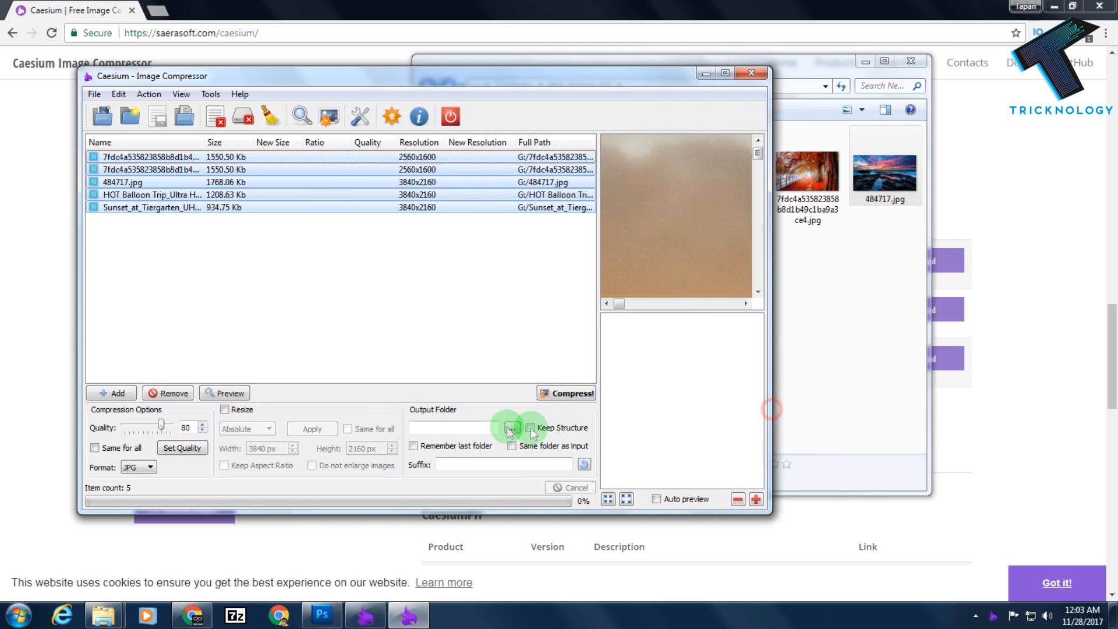
# Create a Tricknology folder on G: and select it as the output folder.
pyautogui.click(509, 427)
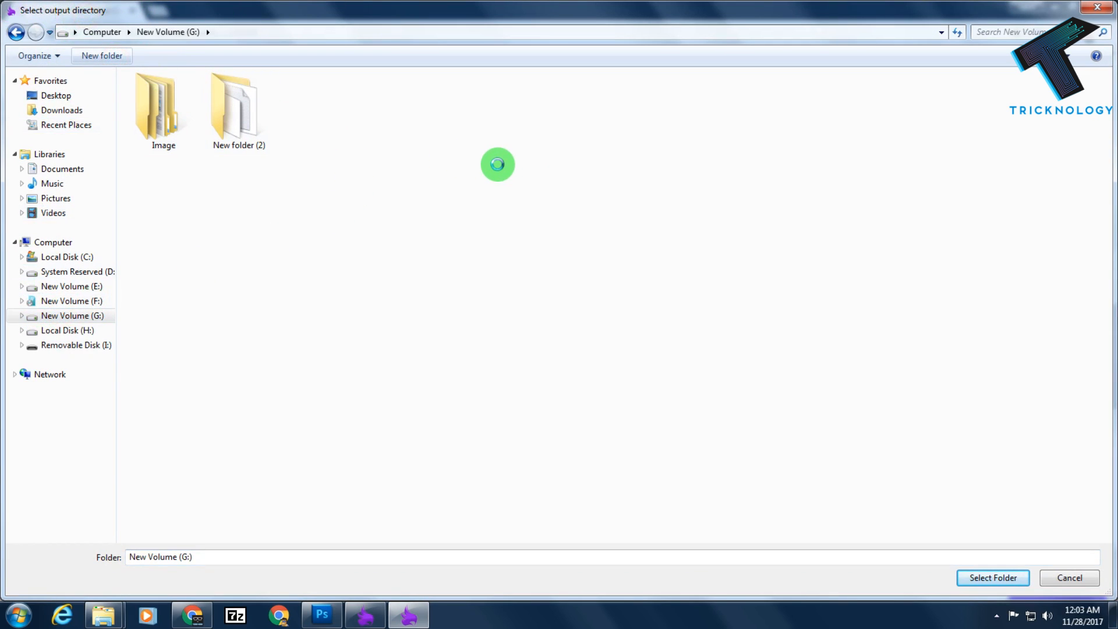
pyautogui.click(101, 56)
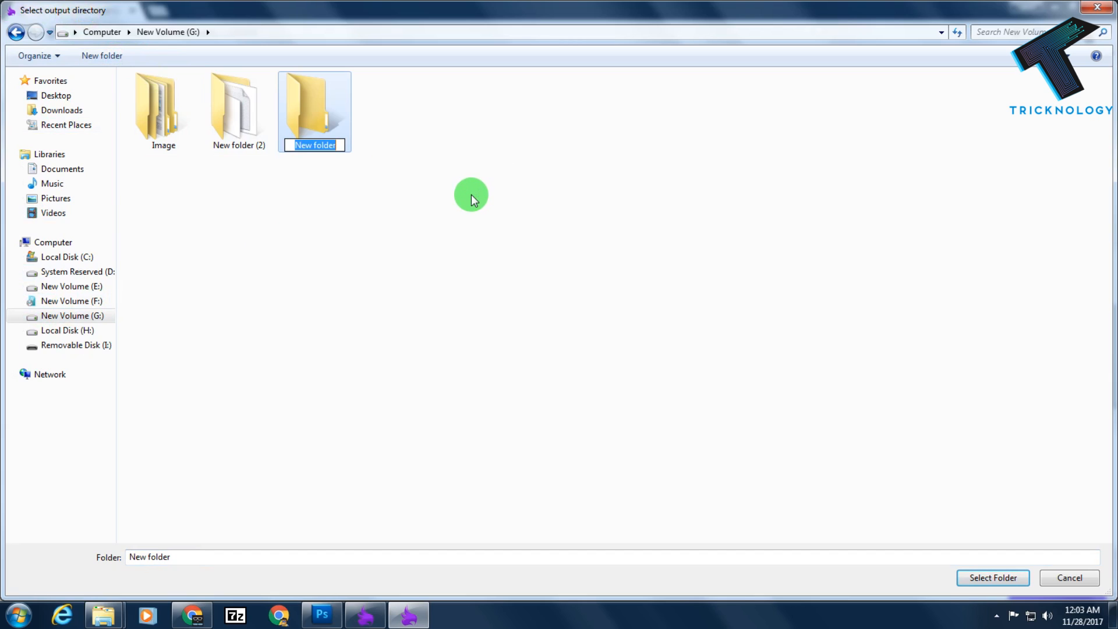
pyautogui.write('Tricknology')
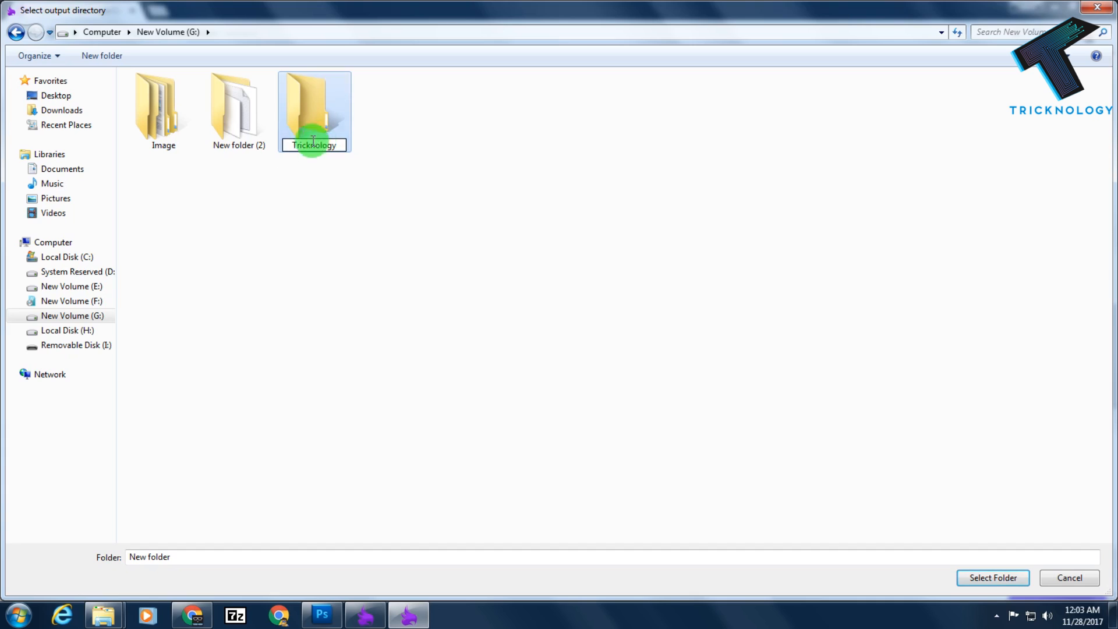
pyautogui.doubleClick(313, 107)
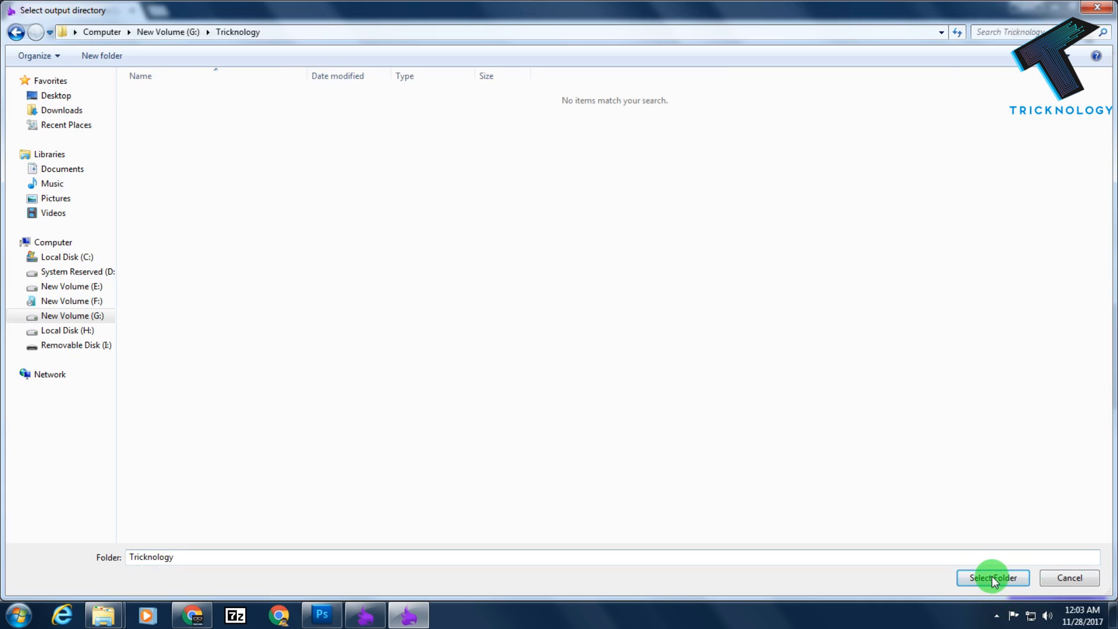
pyautogui.click(992, 577)
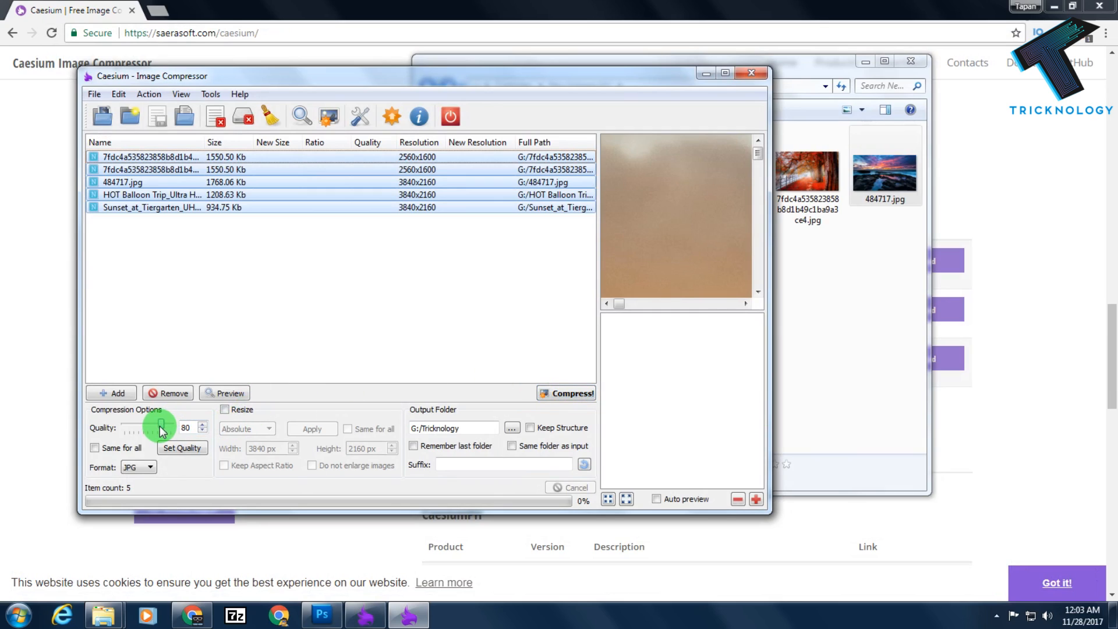
# Set quality to 34 and compress the five photos into Tricknology.
pyautogui.moveTo(159, 427); pyautogui.dragTo(139, 428)
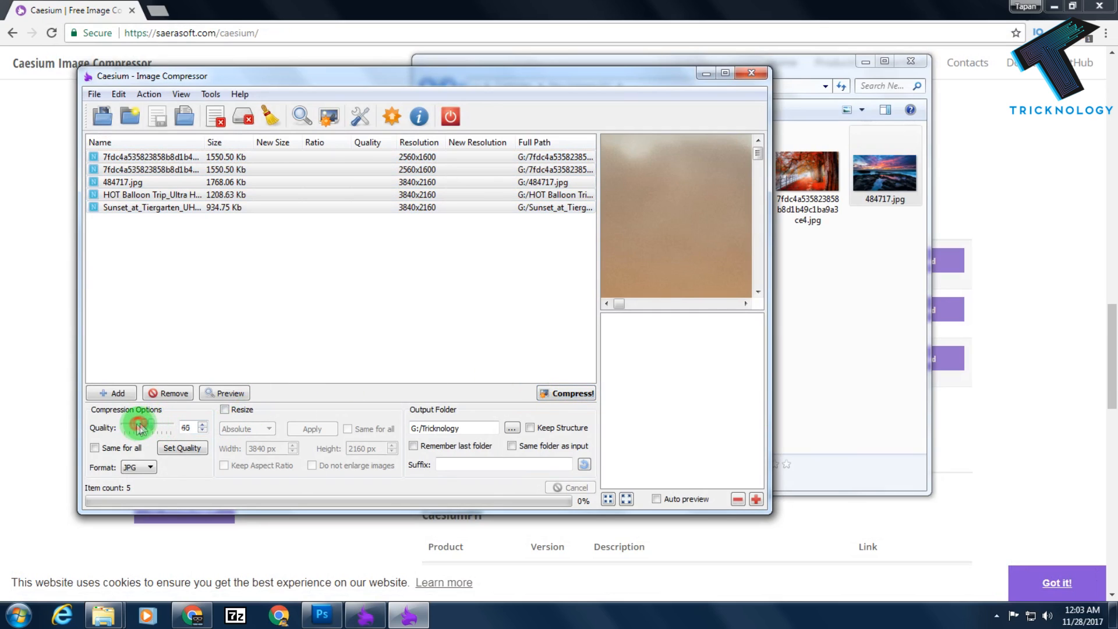
pyautogui.moveTo(142, 427); pyautogui.dragTo(132, 427)
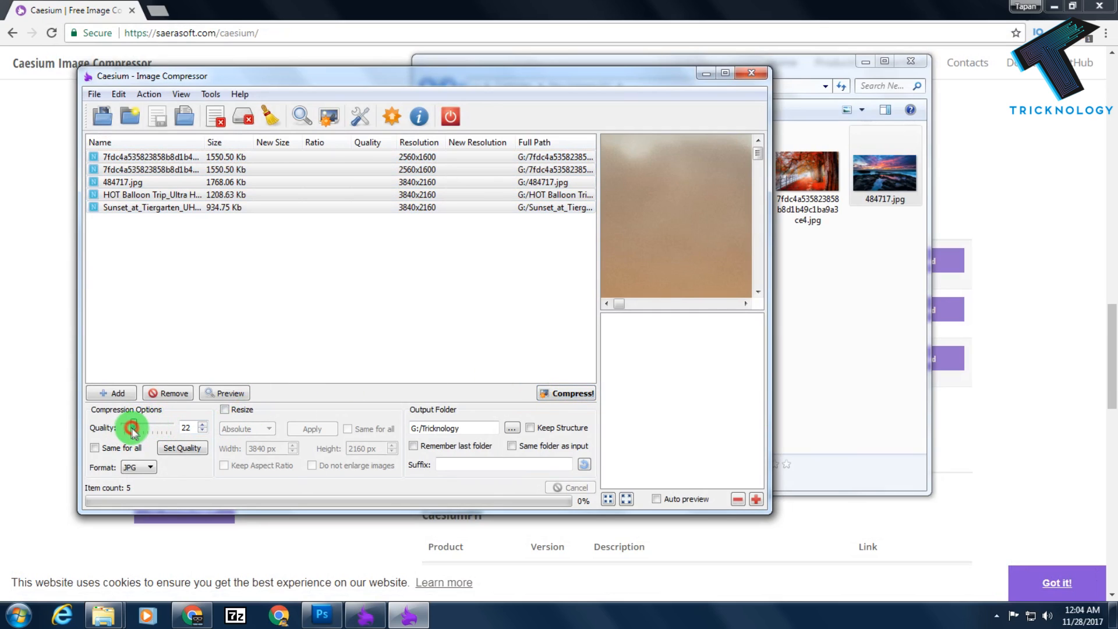
pyautogui.moveTo(131, 427); pyautogui.dragTo(150, 428)
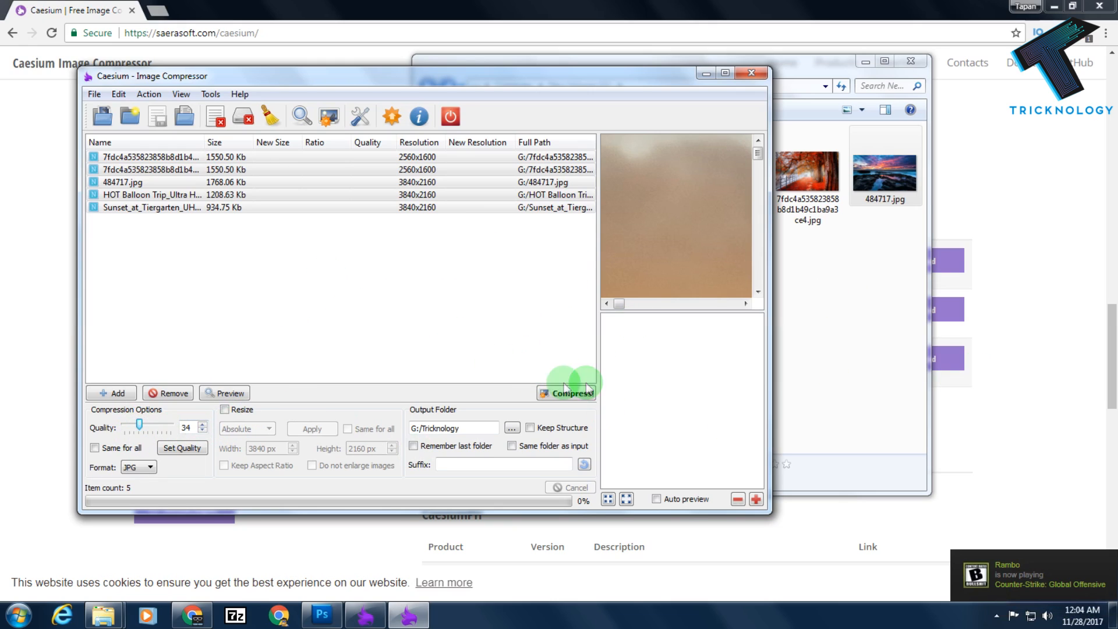
pyautogui.click(567, 393)
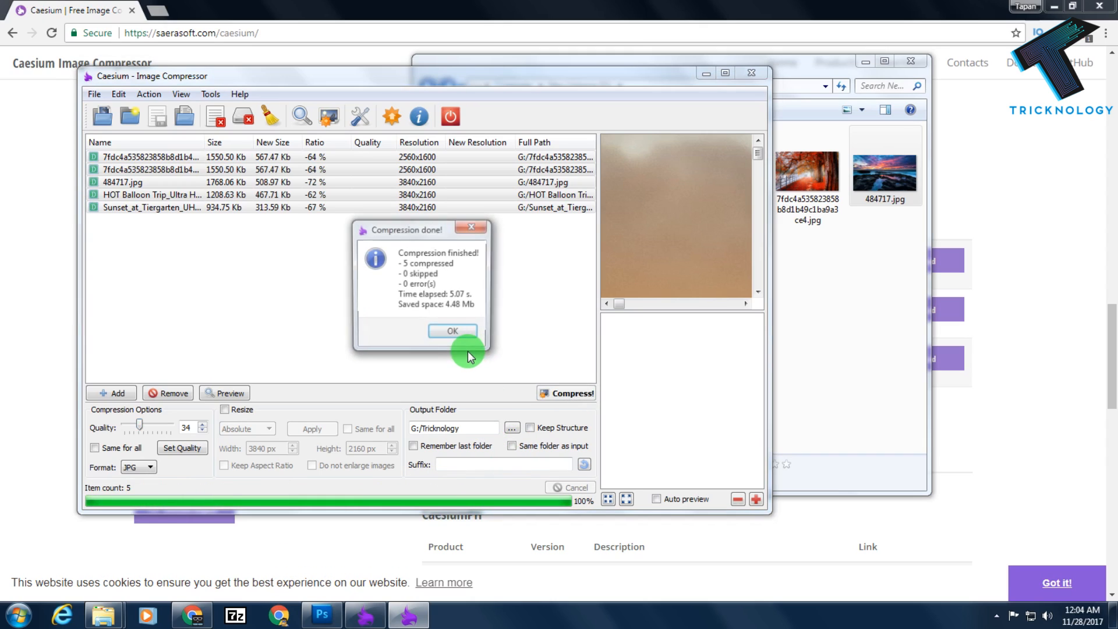
pyautogui.click(452, 330)
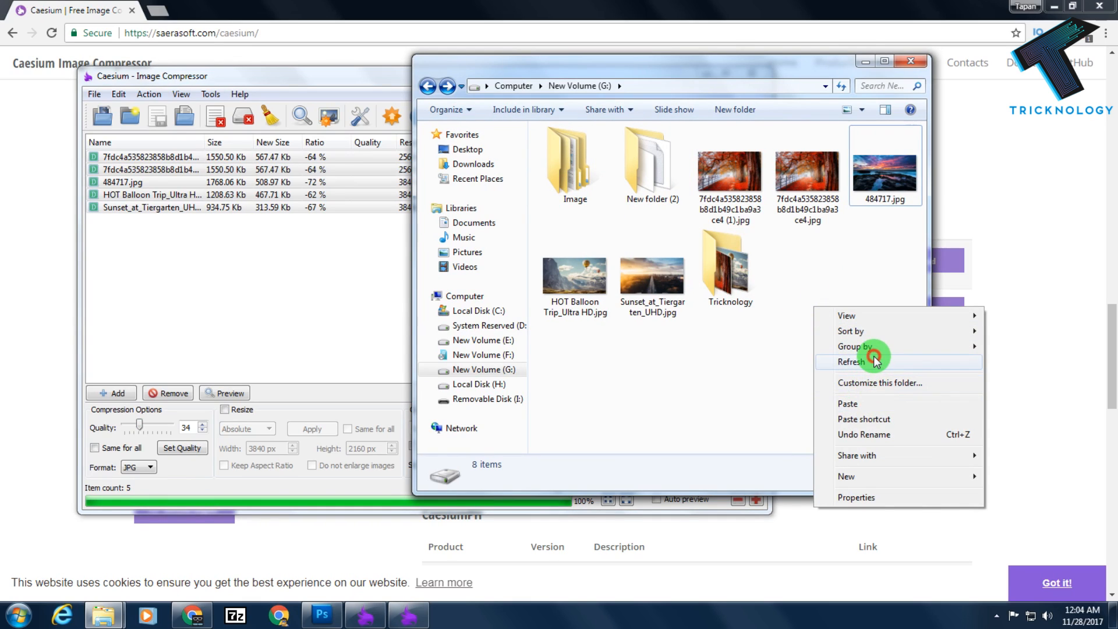
# Refresh drive G: and show the Tricknology folder with the compressed photos.
pyautogui.click(850, 361)
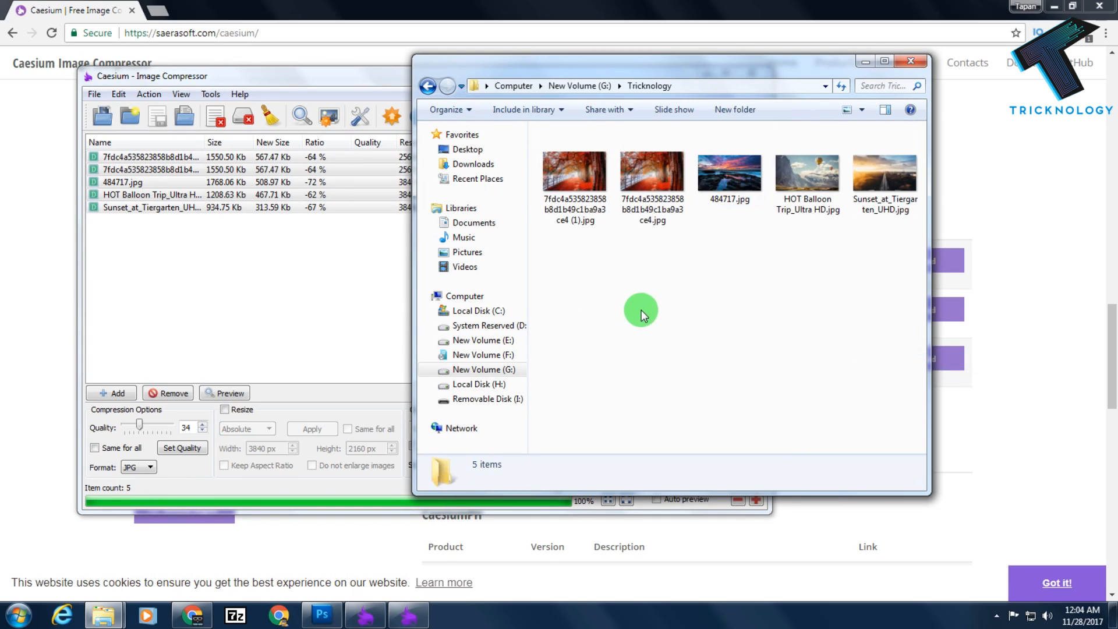
pyautogui.rightClick(574, 171)
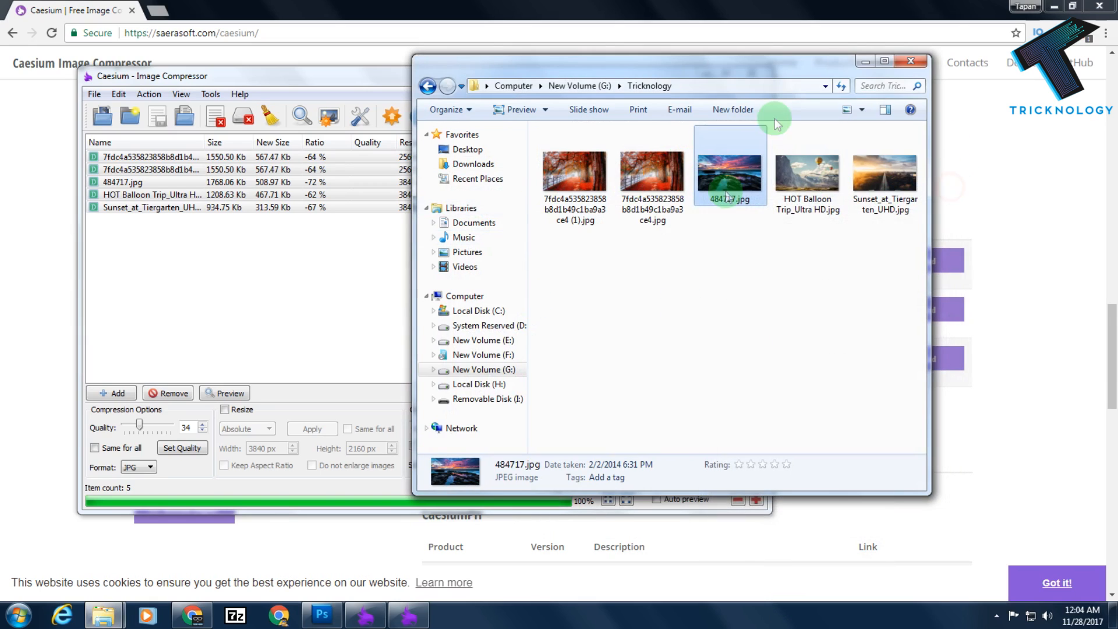
pyautogui.moveTo(742, 252)
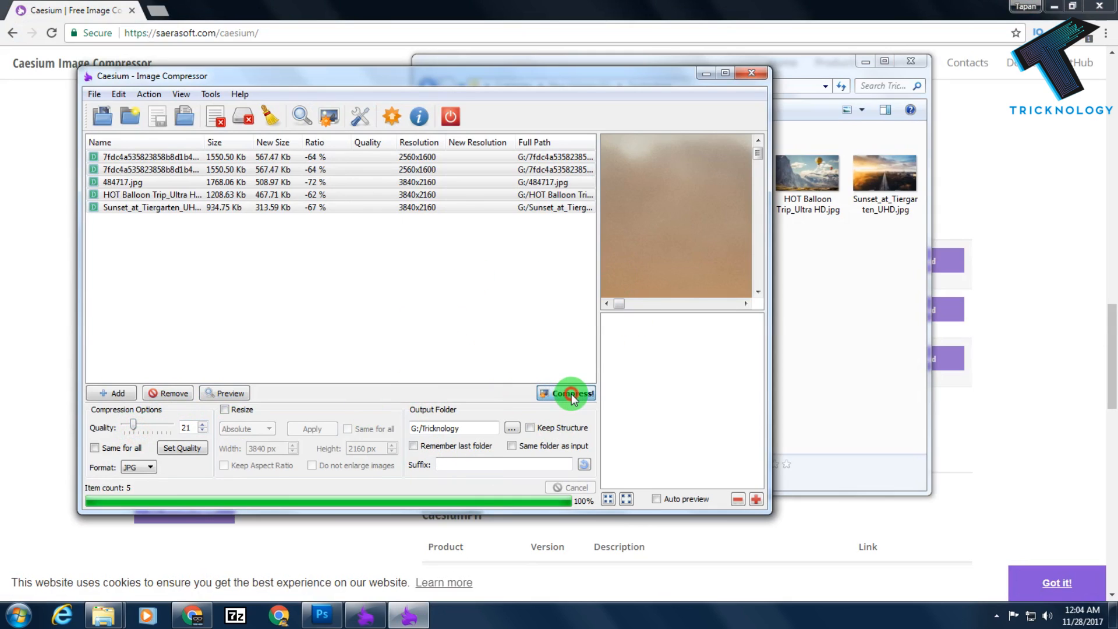
# Recompress the five photos at quality 21.
pyautogui.click(566, 393)
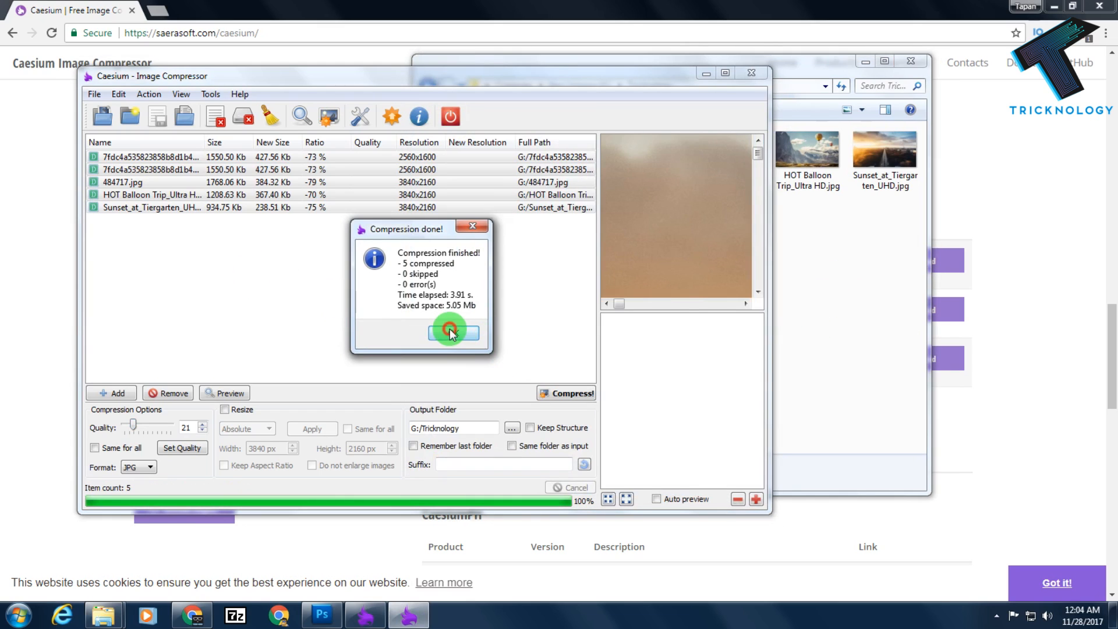
# View the first compressed photo's properties to confirm its size of about 427 KB.
pyautogui.rightClick(574, 171)
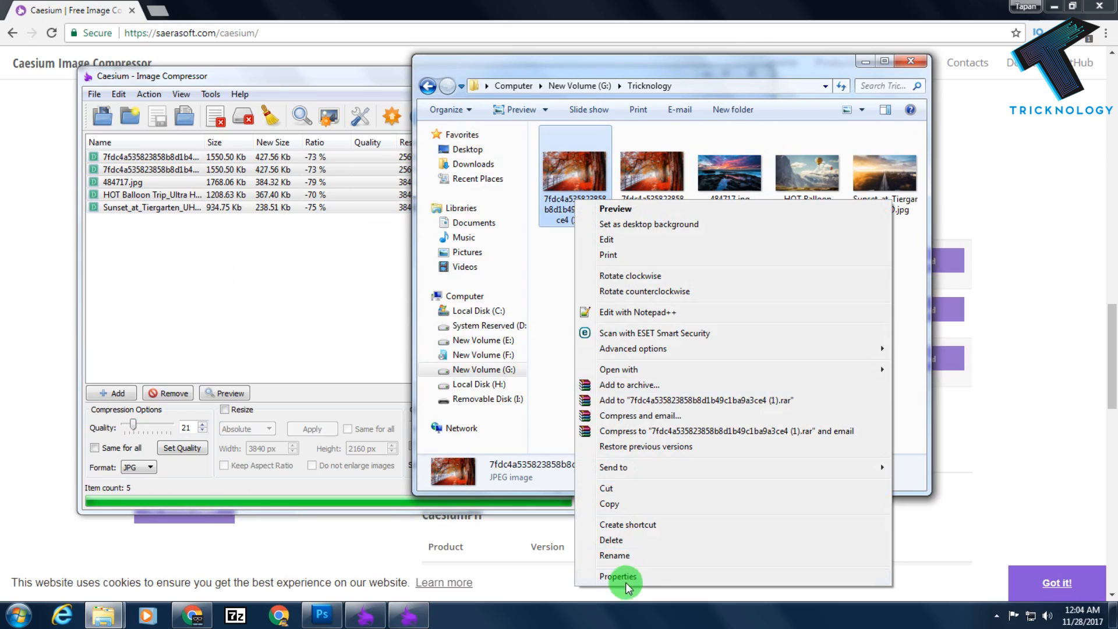
pyautogui.click(619, 577)
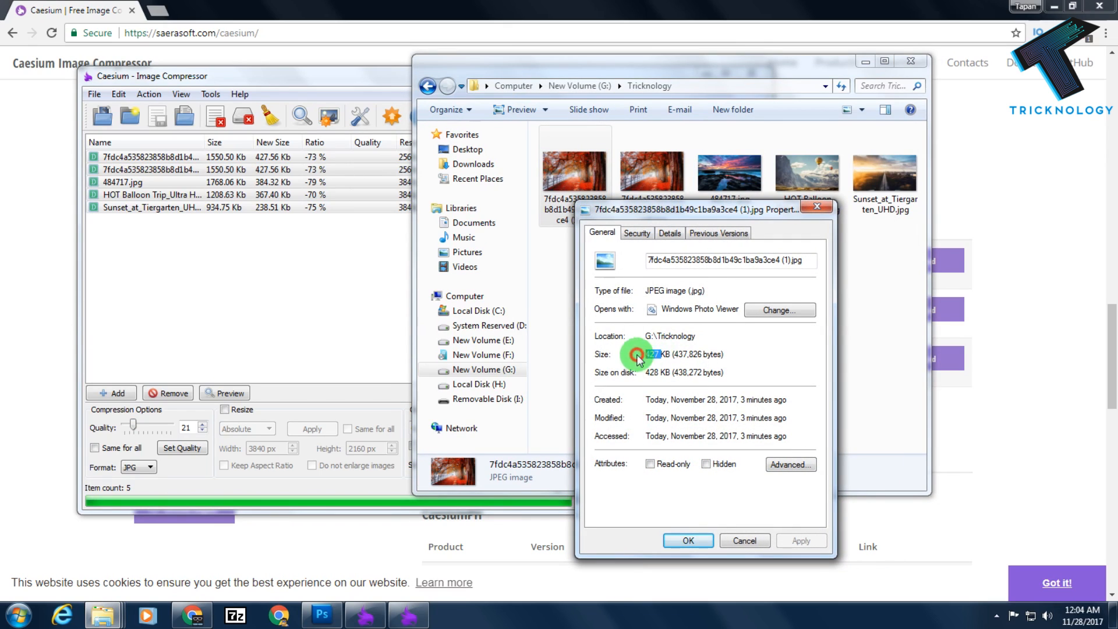
pyautogui.rightClick(723, 181)
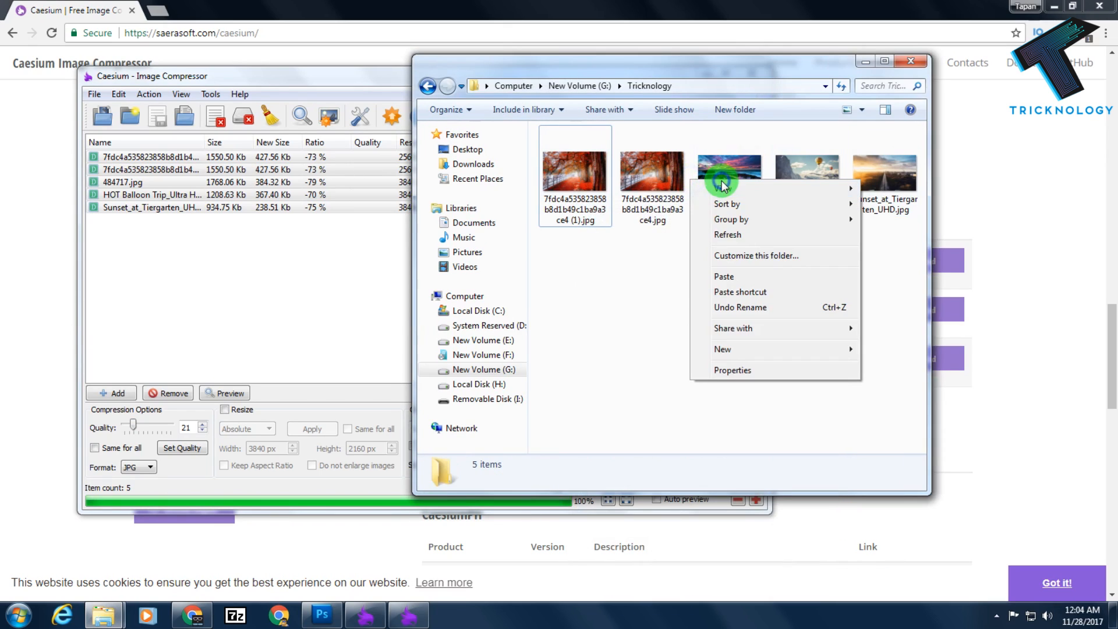